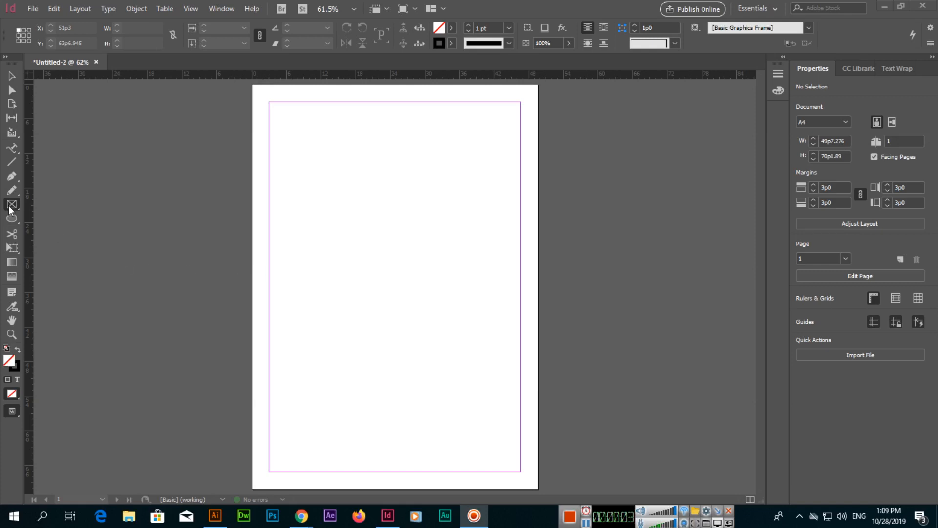
Step: Draw an empty rectangle frame in the upper-left area of the A4 page
{"action": "left_click", "coordinate": [11, 204]}
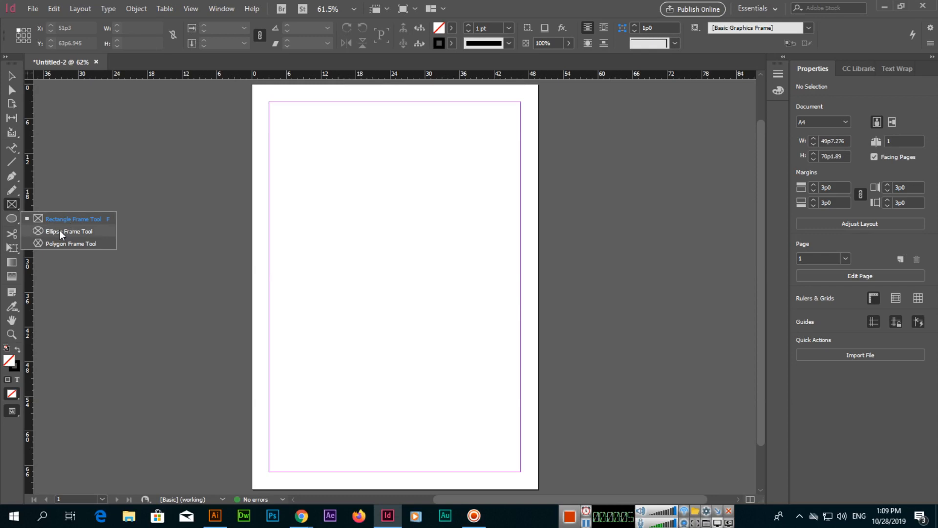
{"action": "mouse_move", "coordinate": [59, 246]}
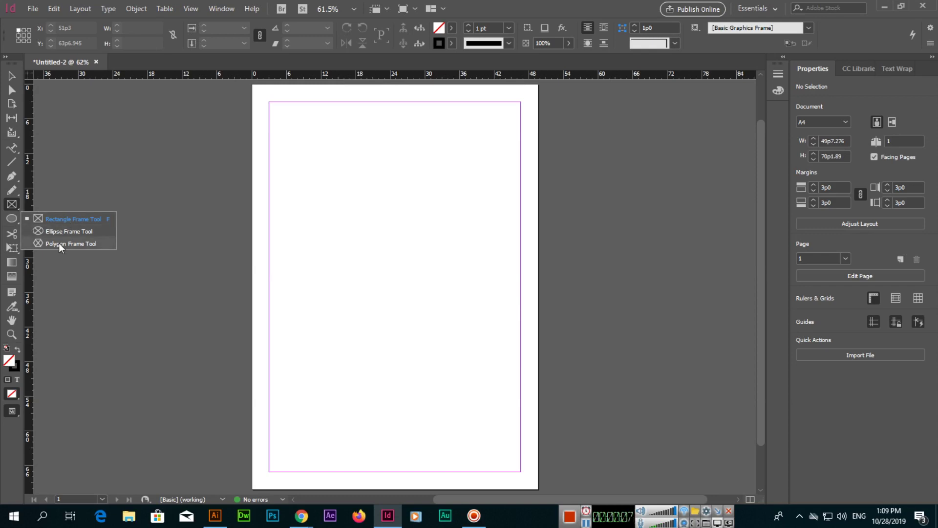
{"action": "mouse_move", "coordinate": [56, 246]}
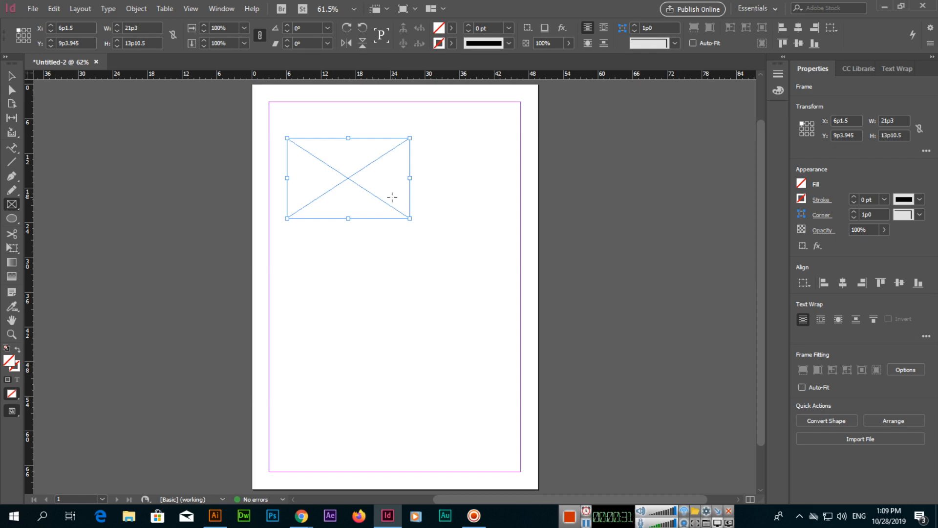
{"action": "left_click", "coordinate": [32, 8]}
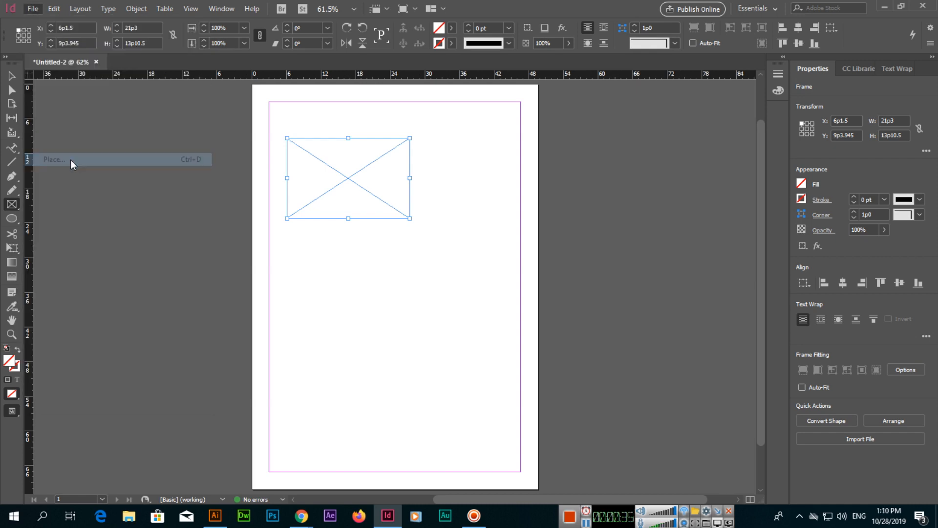
Step: Place the bird photo into the rectangle frame, then ready the Ellipse Frame Tool
{"action": "left_click", "coordinate": [54, 159]}
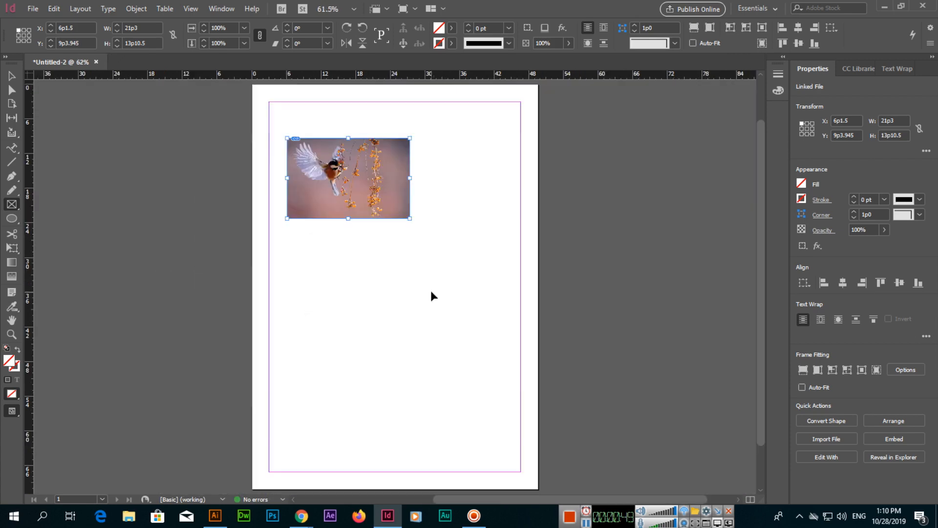
{"action": "left_click", "coordinate": [12, 205]}
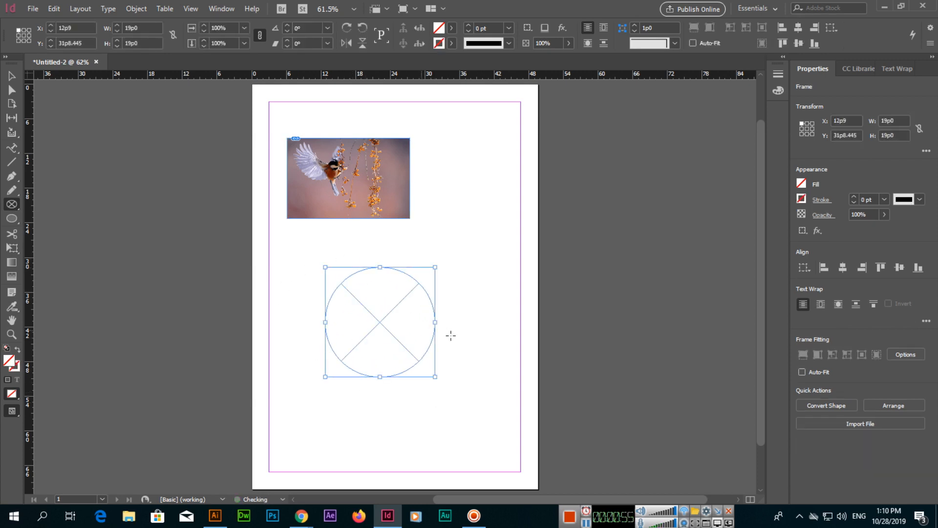
Step: Place the bird photo into the Shift-dragged circular frame below the rectangle
{"action": "left_click", "coordinate": [860, 423]}
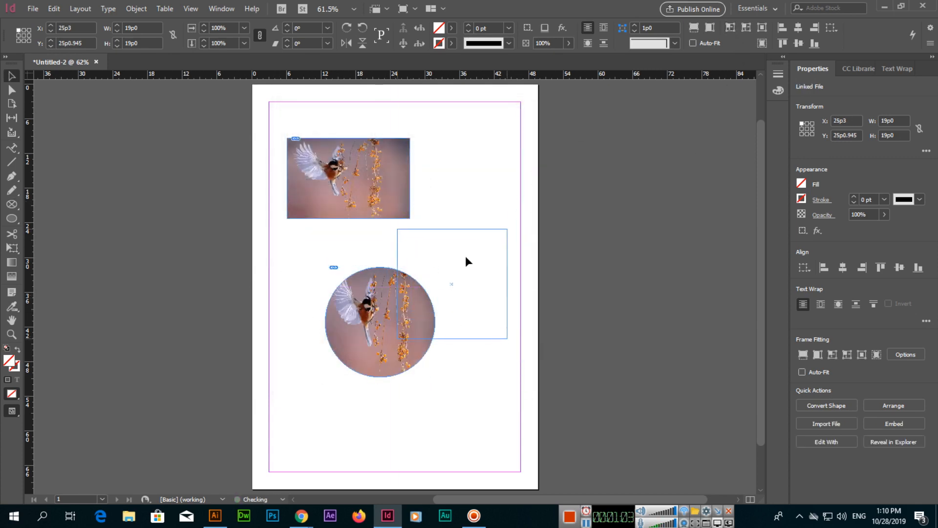
{"action": "left_click", "coordinate": [12, 204]}
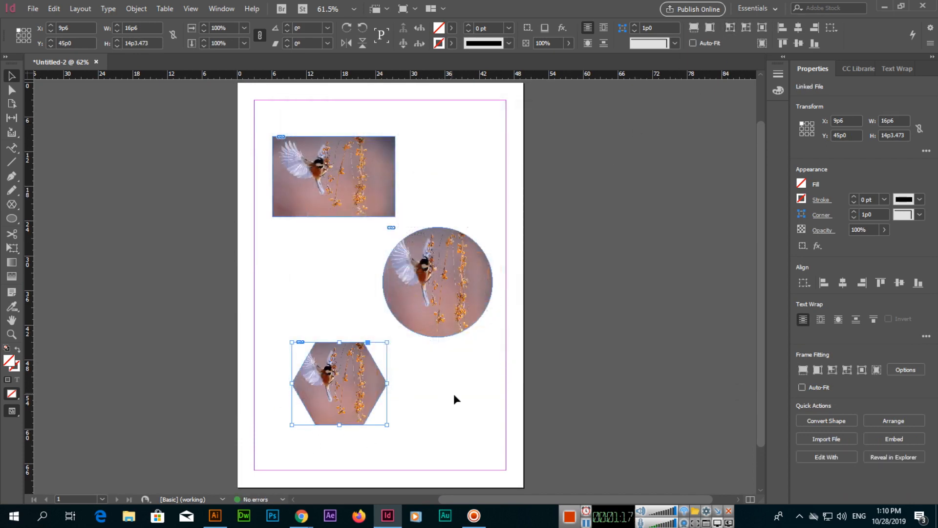
Step: Deselect the hexagon frame holding the bird photo, leaving three image shapes on the page
{"action": "left_click", "coordinate": [174, 207]}
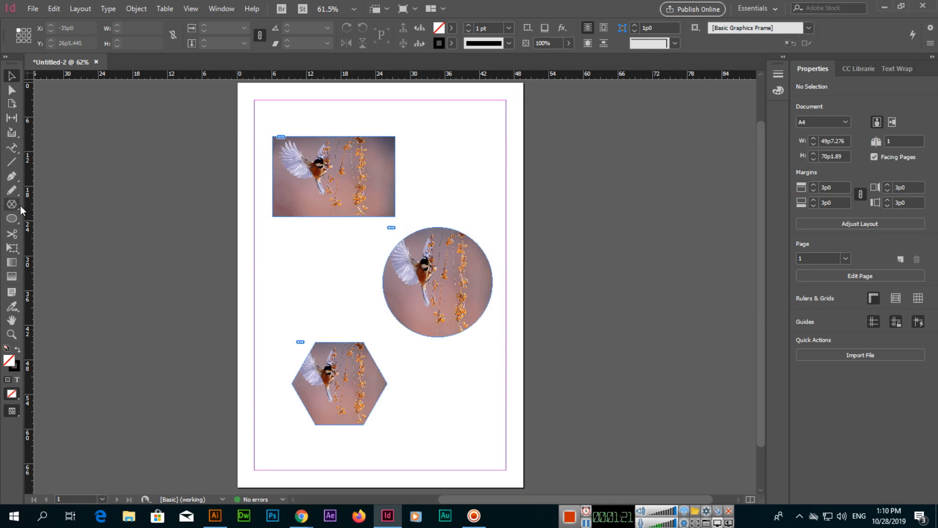
{"action": "left_click", "coordinate": [12, 204]}
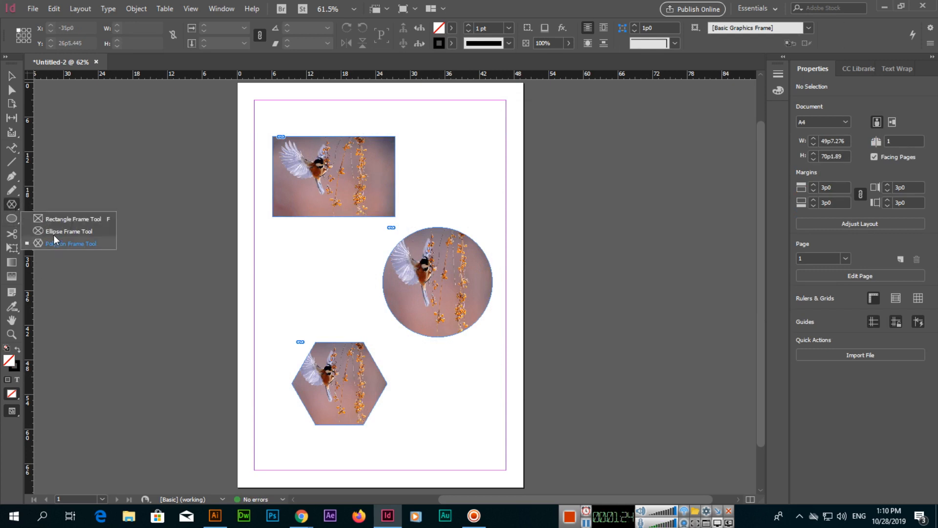
{"action": "mouse_move", "coordinate": [55, 235]}
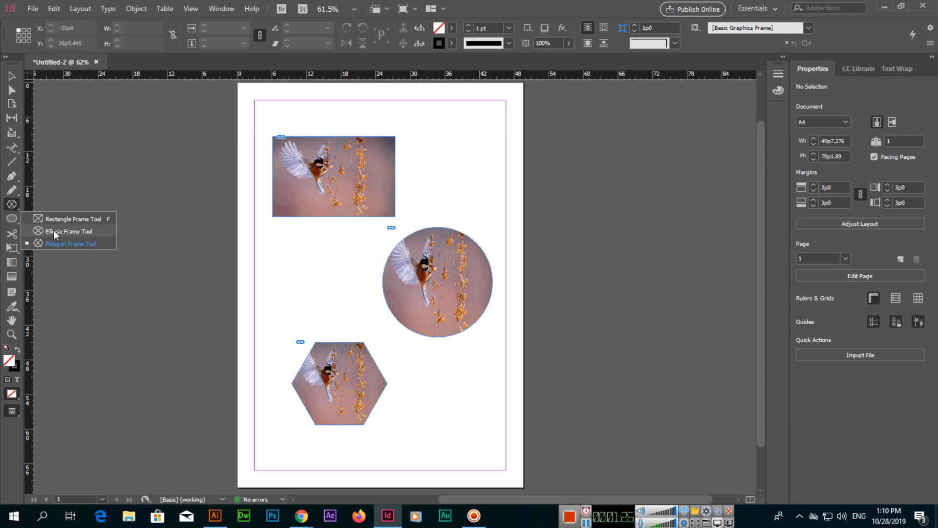
{"action": "mouse_move", "coordinate": [13, 205]}
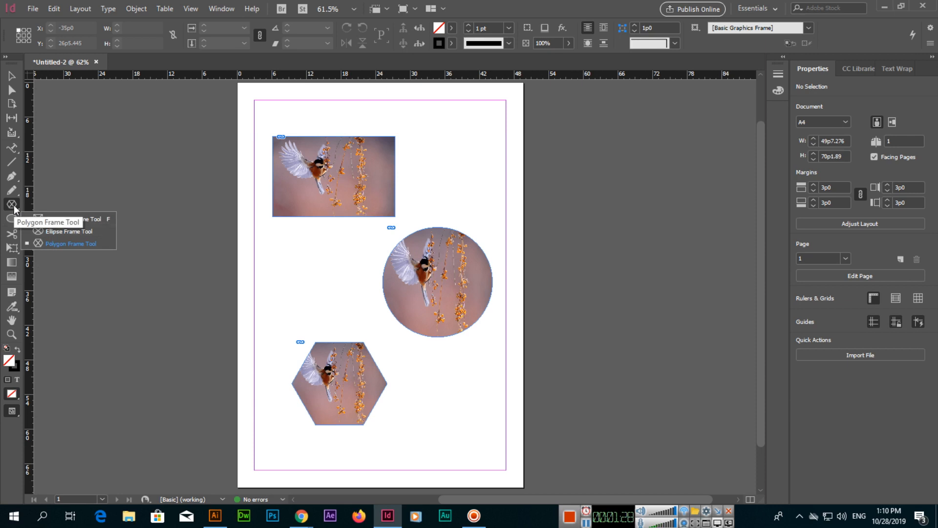
{"action": "mouse_move", "coordinate": [66, 218]}
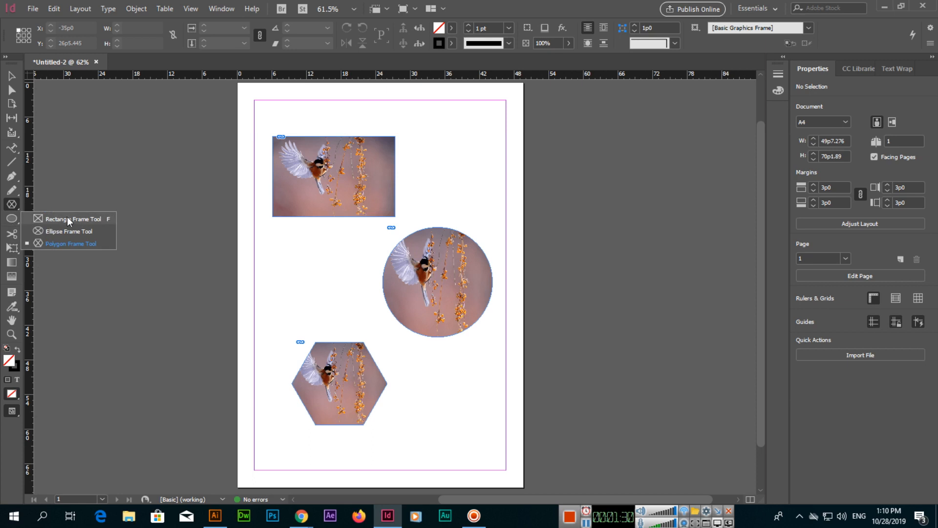
{"action": "mouse_move", "coordinate": [92, 252]}
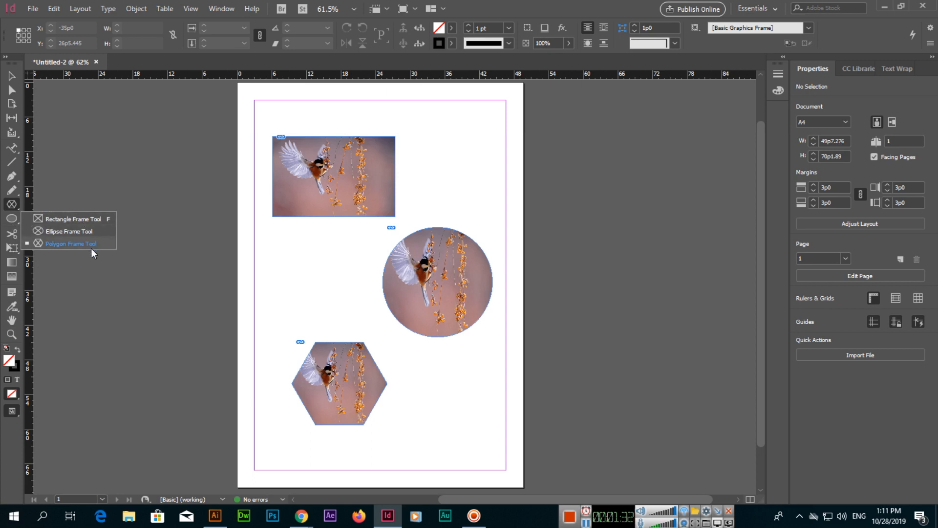
{"action": "mouse_move", "coordinate": [21, 228]}
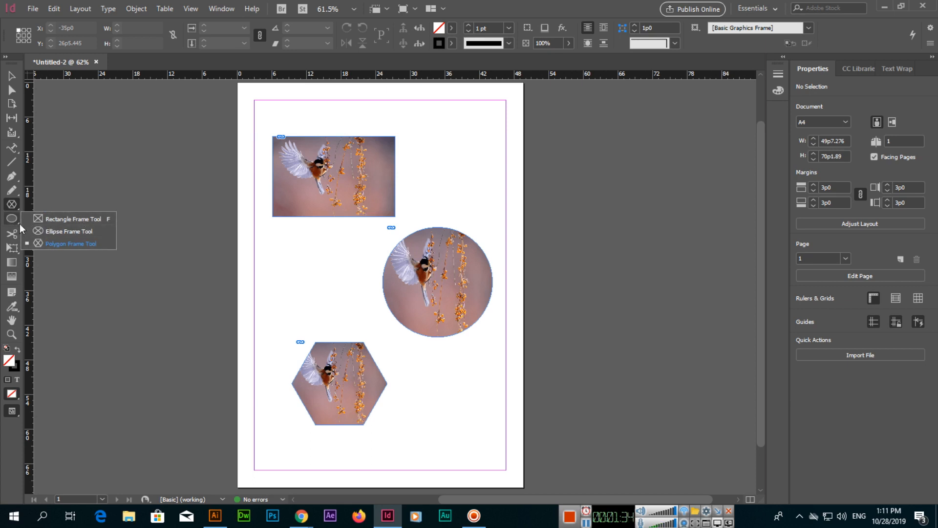
{"action": "mouse_move", "coordinate": [12, 205]}
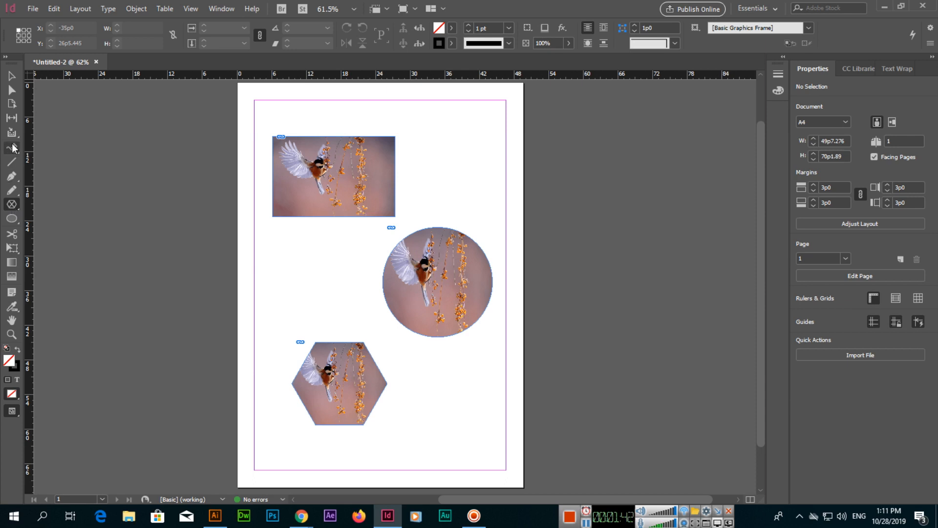
{"action": "mouse_move", "coordinate": [12, 75]}
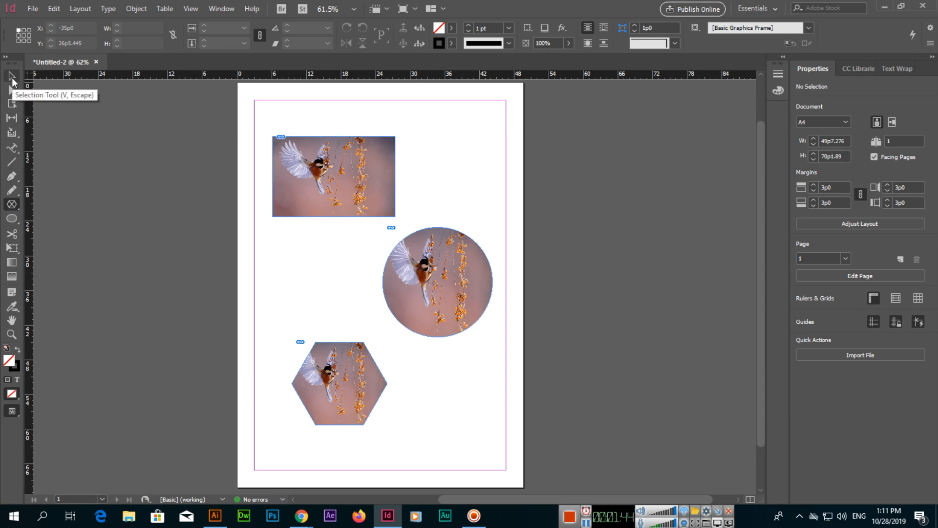